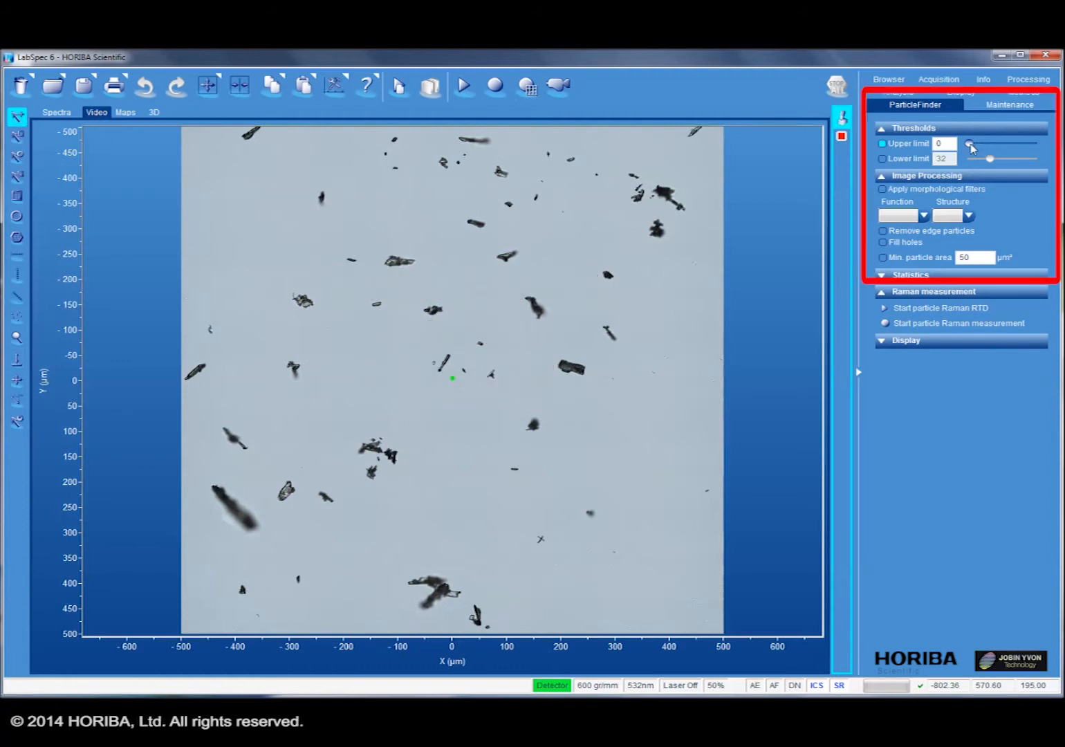
- Drag the Upper limit threshold slider up from 0 to about 42 to detect particles
{"action": "left_click_drag", "start_coordinate": [971, 149], "coordinate": [979, 149]}
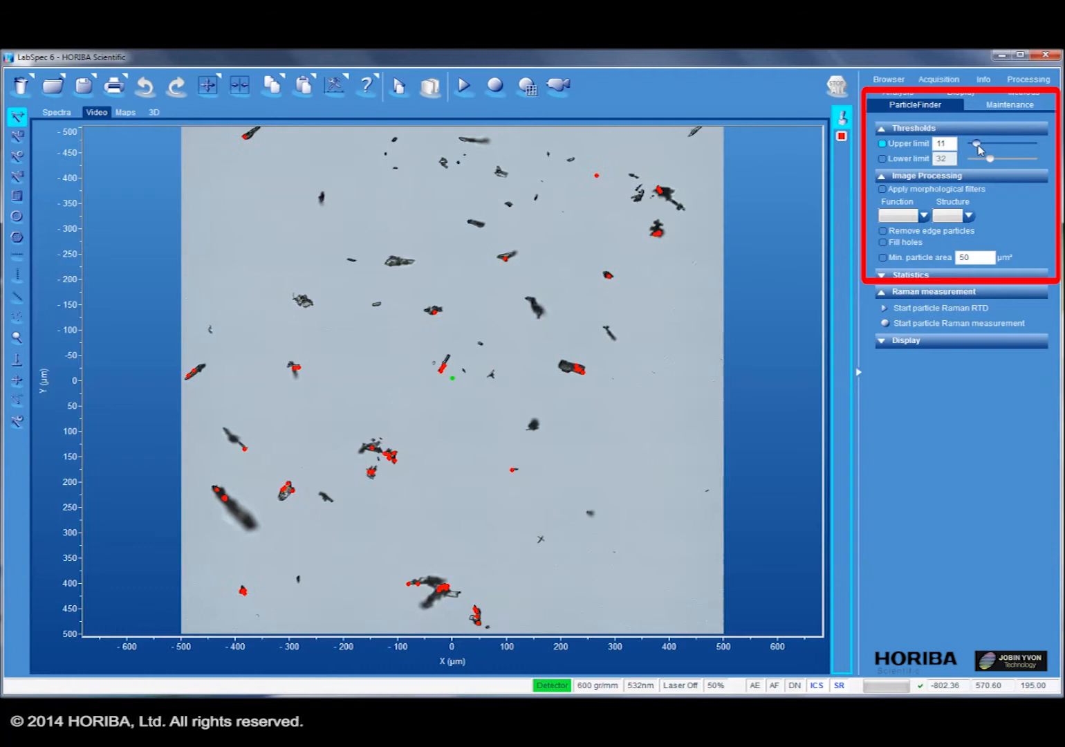
{"action": "left_click_drag", "start_coordinate": [977, 143], "coordinate": [987, 143]}
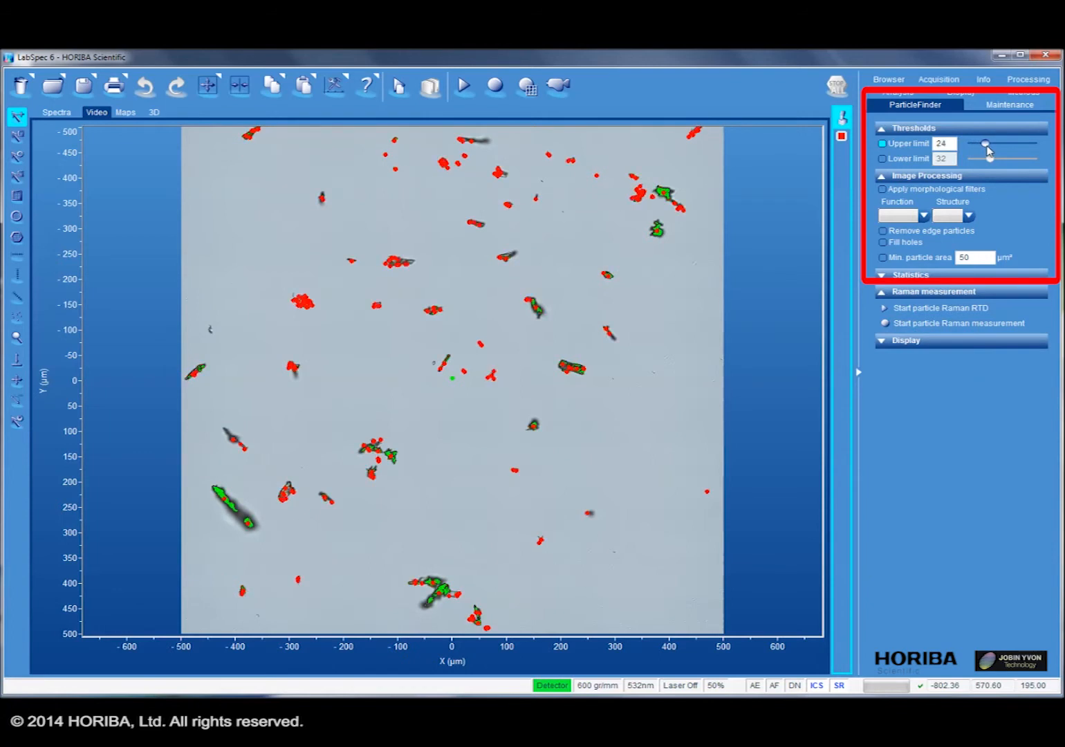
{"action": "left_click_drag", "start_coordinate": [984, 144], "coordinate": [993, 144]}
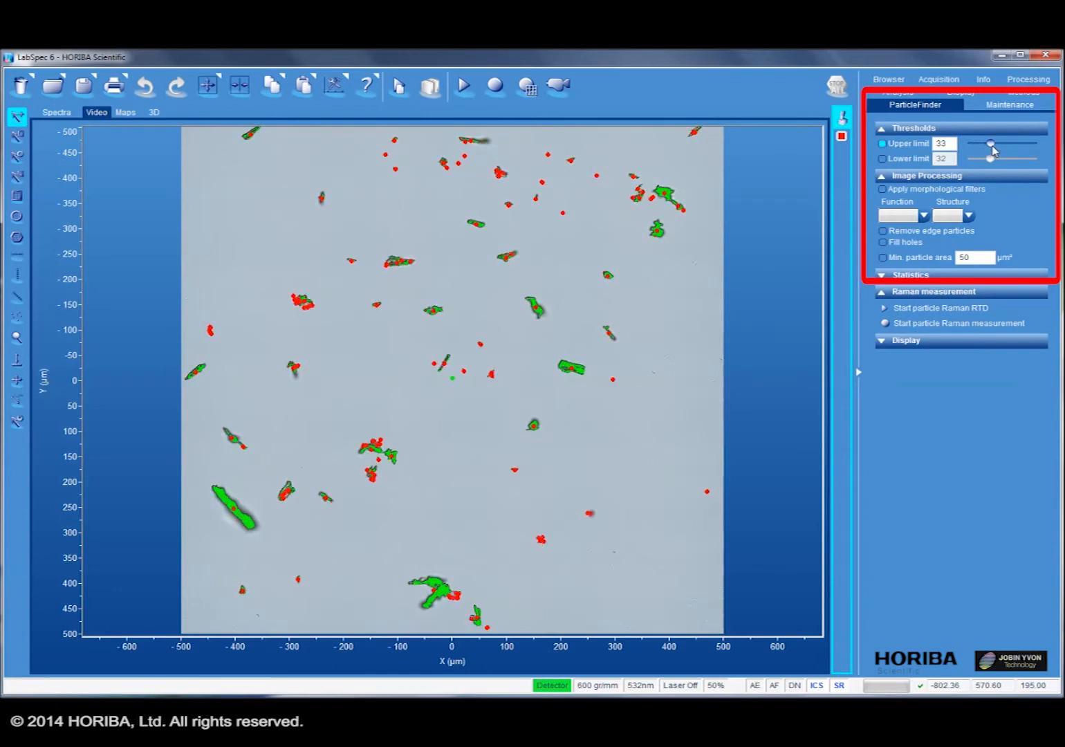
{"action": "left_click_drag", "start_coordinate": [990, 144], "coordinate": [998, 144]}
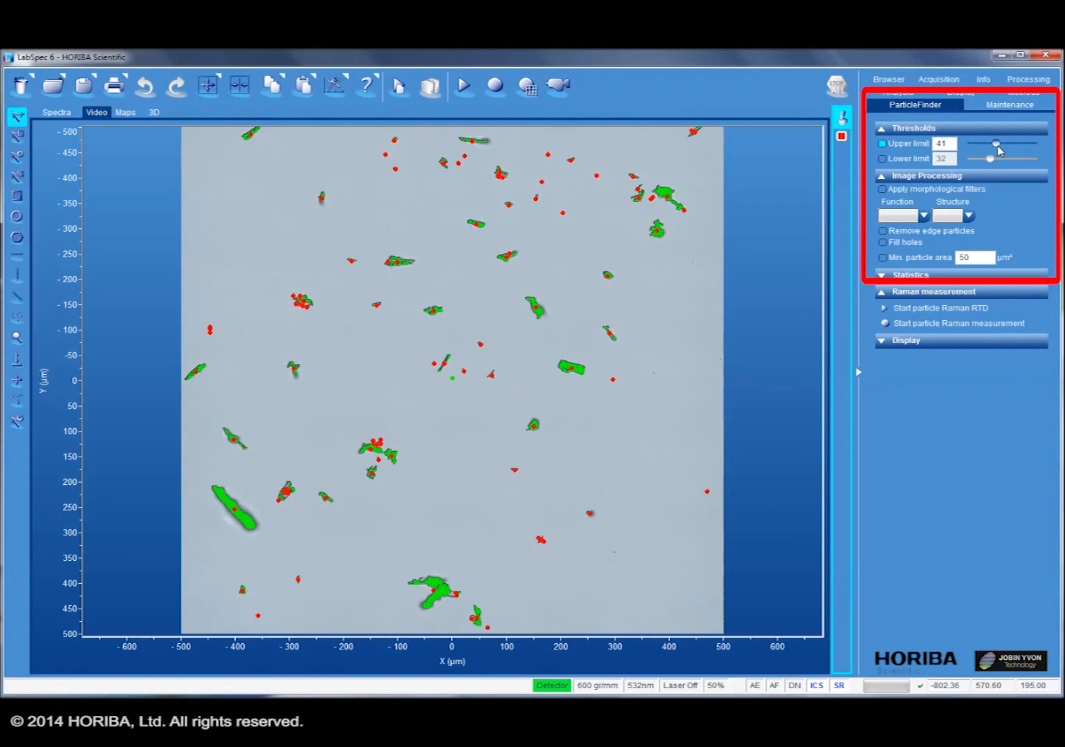
{"action": "left_click_drag", "start_coordinate": [996, 143], "coordinate": [998, 143]}
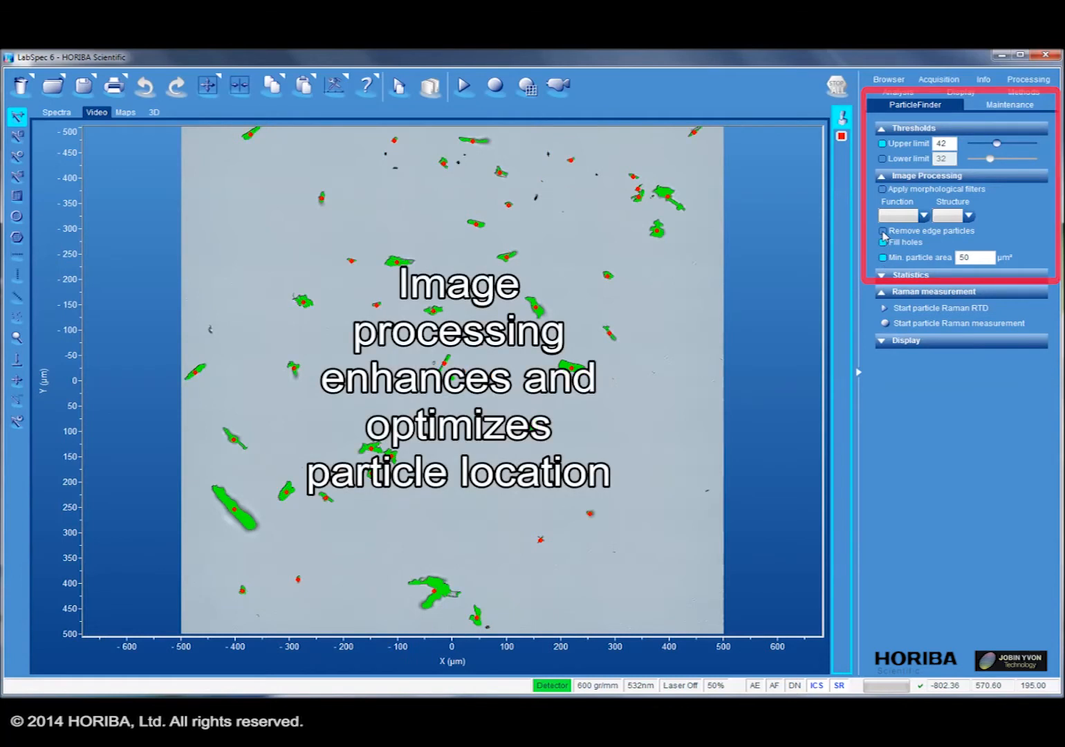
- Enable Remove edge particles to exclude particles touching the image border
{"action": "left_click", "coordinate": [882, 275]}
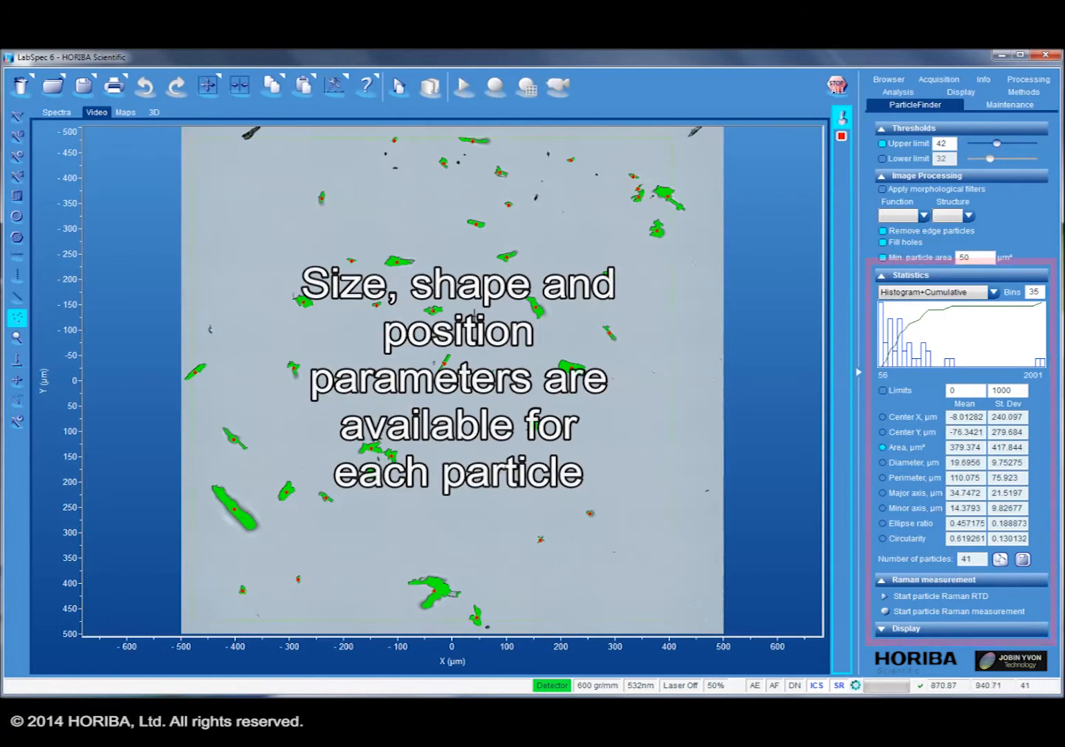
{"action": "left_click", "coordinate": [125, 112]}
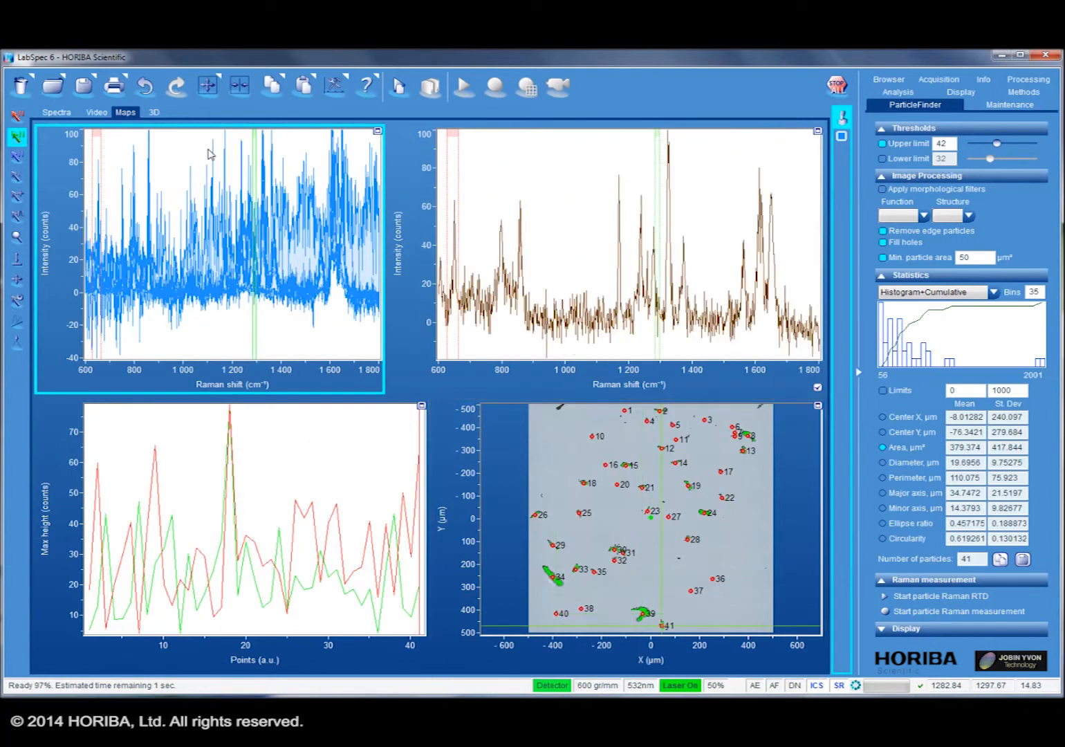
- Pick a point in the profile plot to view that particle's Raman spectrum
{"action": "left_click", "coordinate": [680, 685]}
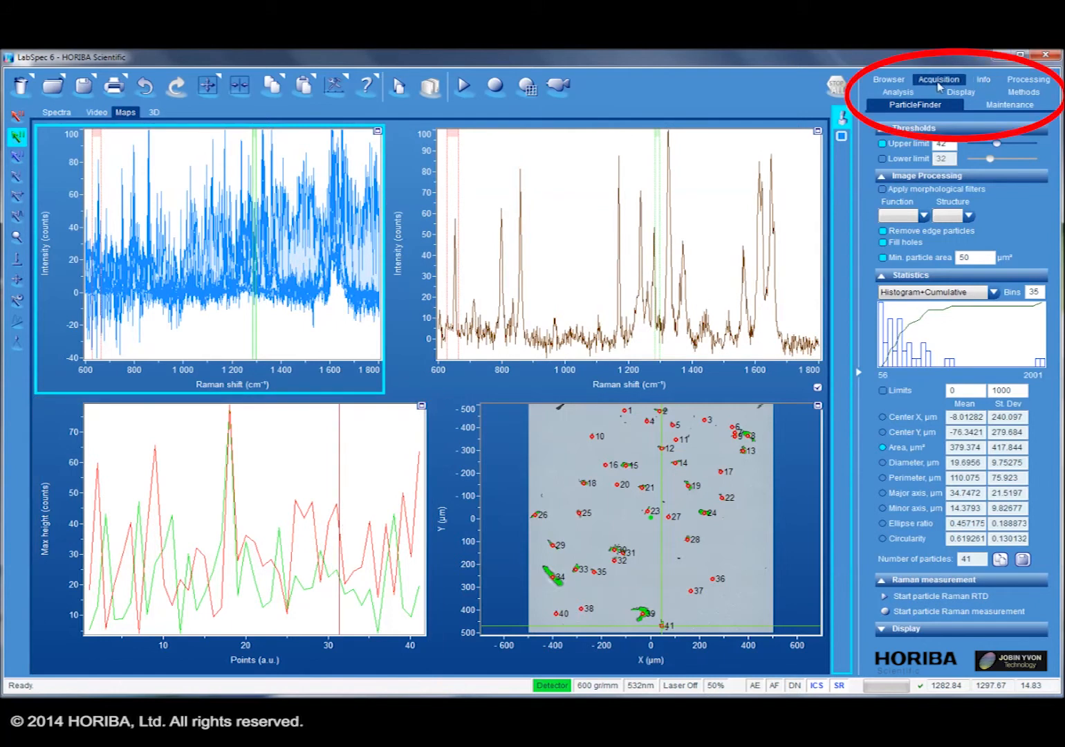
- Run MCR on the Analysis tab with 3 loadings
{"action": "left_click", "coordinate": [897, 105]}
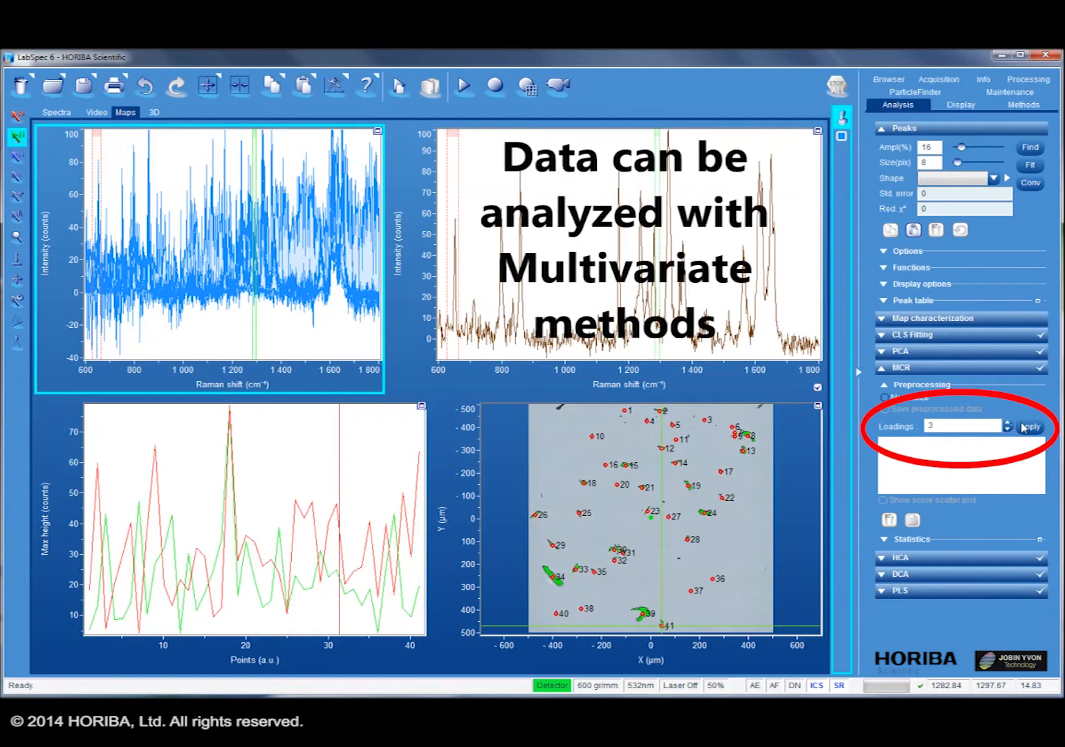
{"action": "left_click", "coordinate": [1030, 426]}
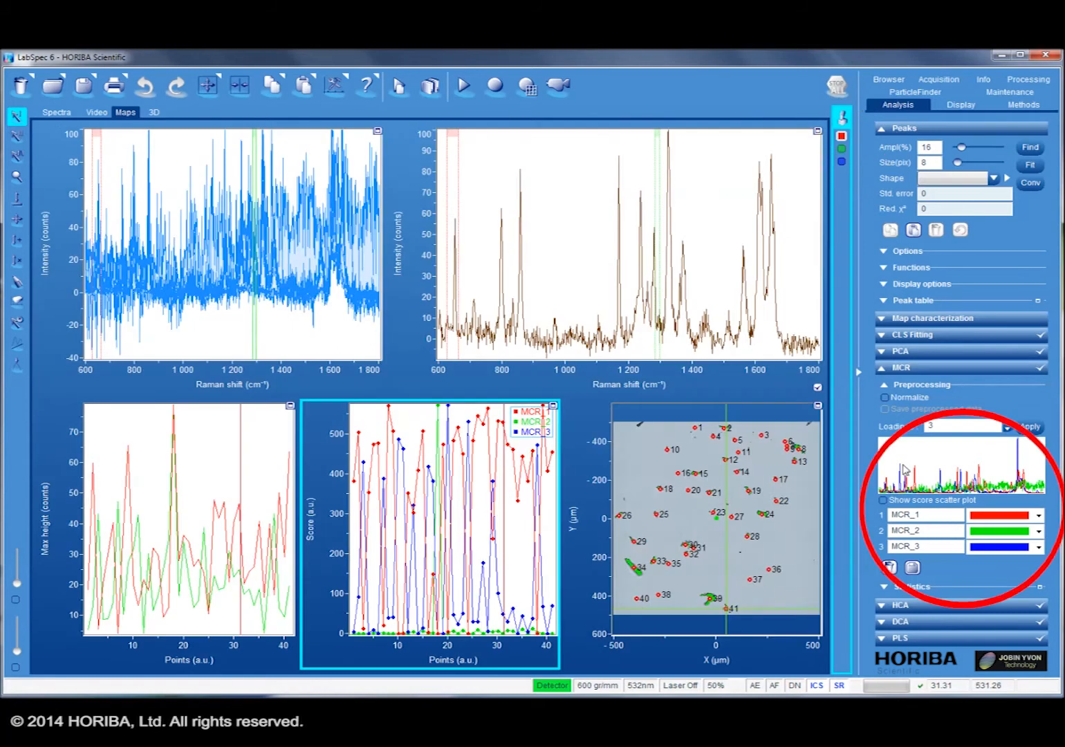
- Show the MCR loading spectra and run peak Find to label Raman shifts
{"action": "left_click", "coordinate": [56, 112]}
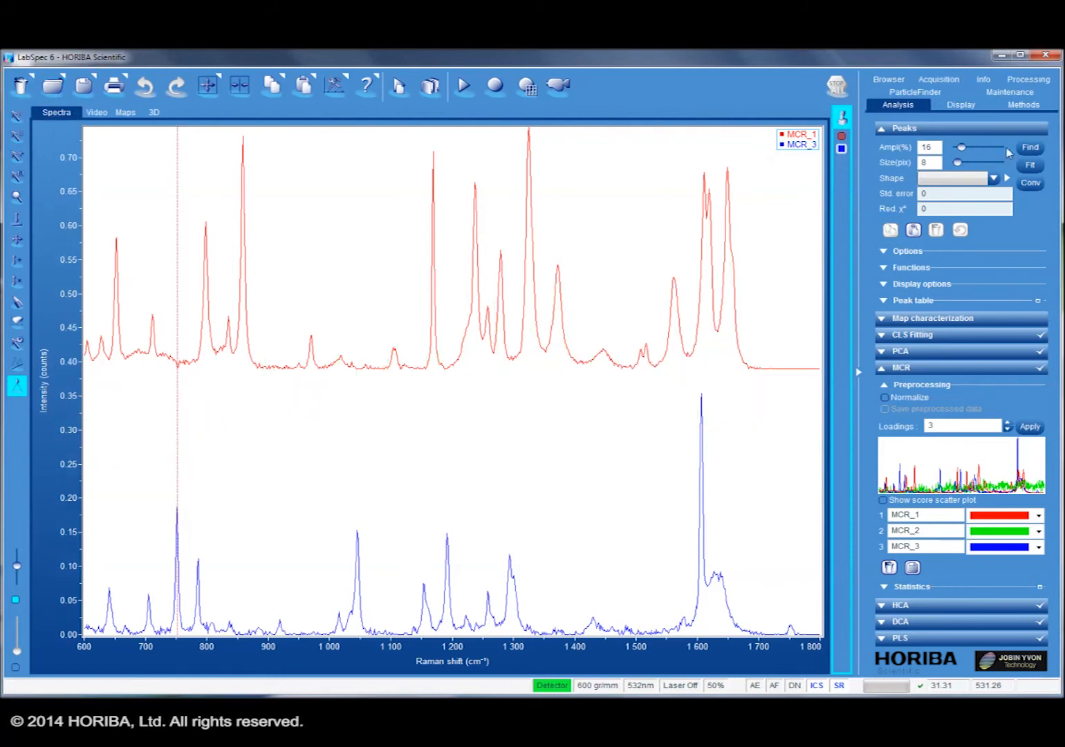
{"action": "left_click", "coordinate": [1030, 148]}
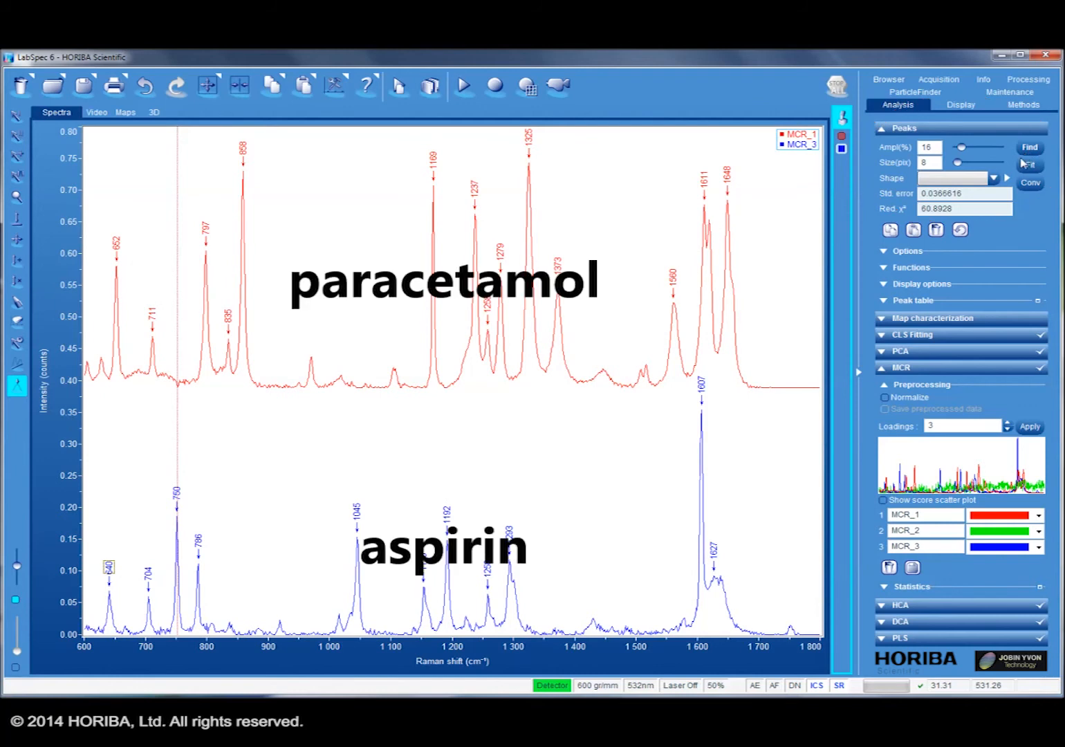
{"action": "mouse_move", "coordinate": [1029, 164]}
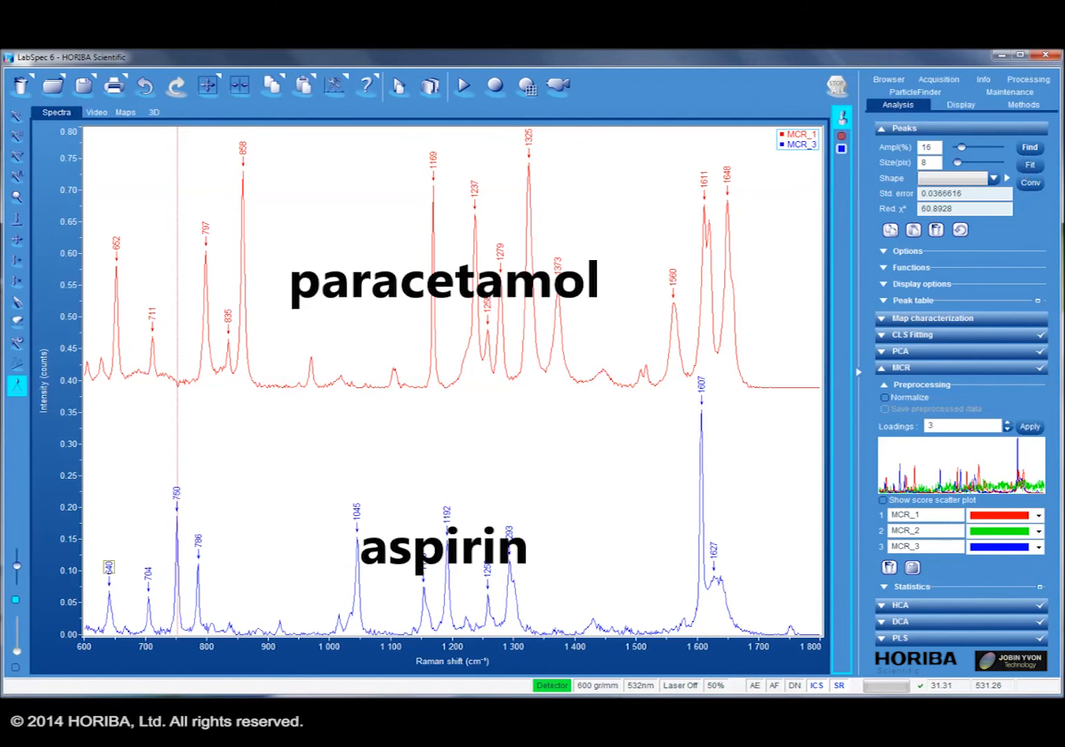